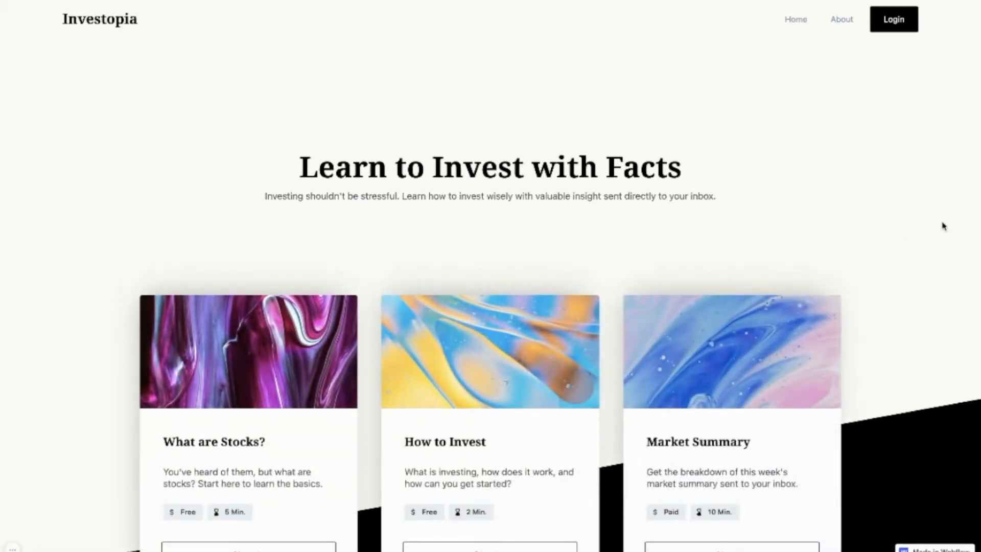
# Scroll the home page down to the Pricing section with Basic $25 and Ultimate $75 plans.
pyautogui.scroll(-3)
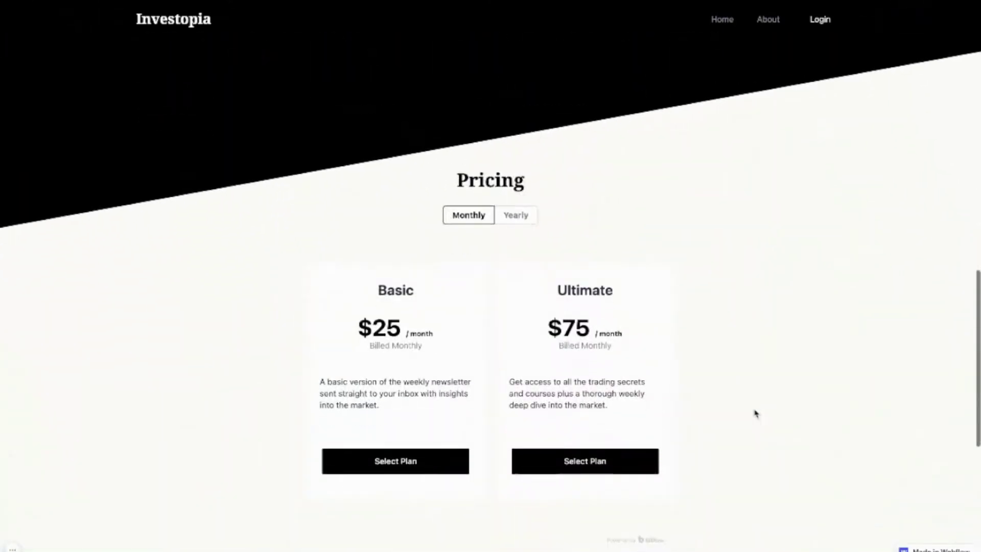
pyautogui.scroll(-3)
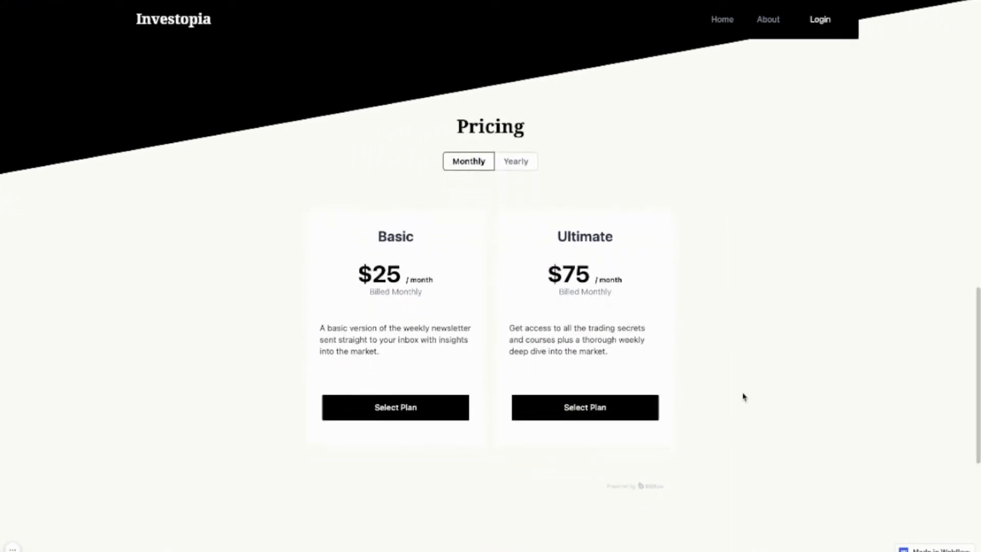
pyautogui.moveTo(515, 172)
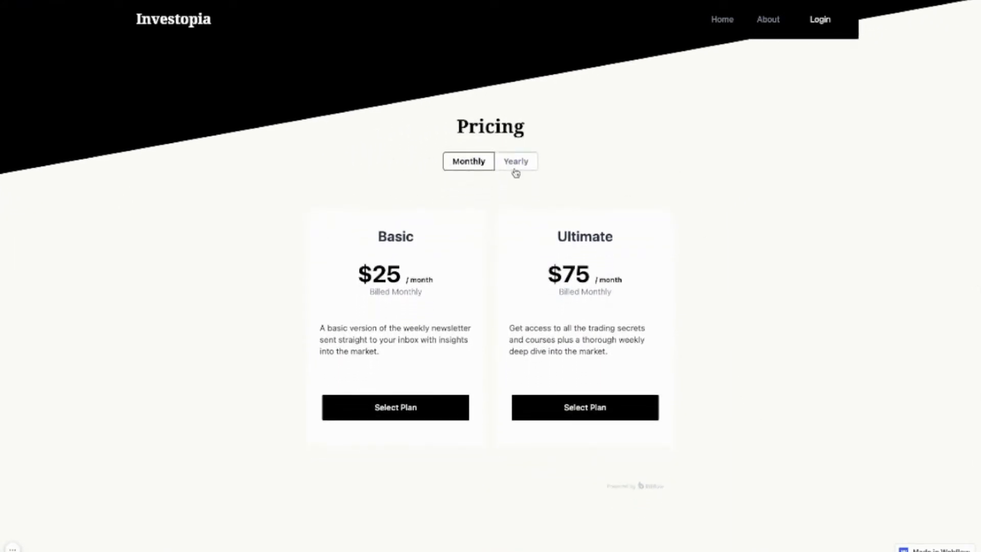
pyautogui.click(516, 162)
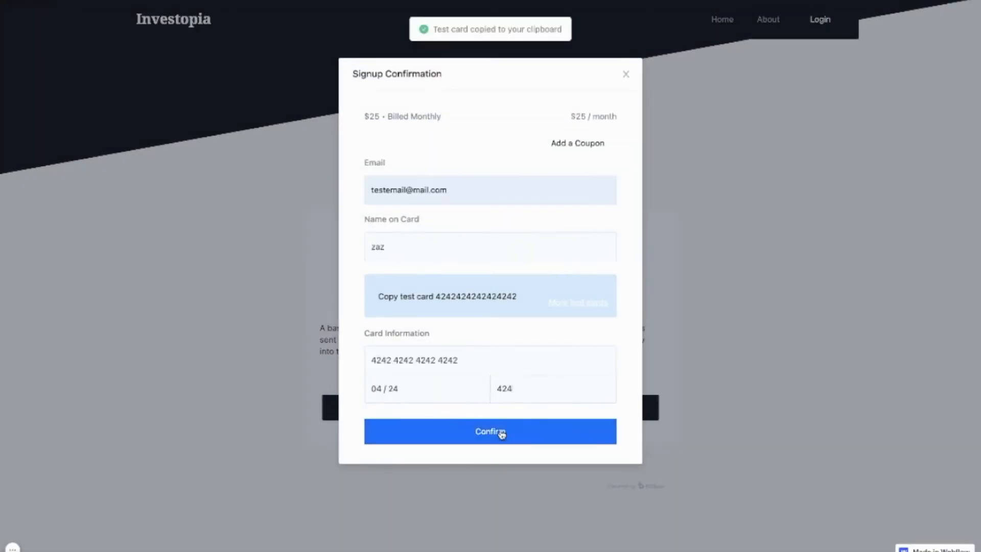
pyautogui.click(490, 431)
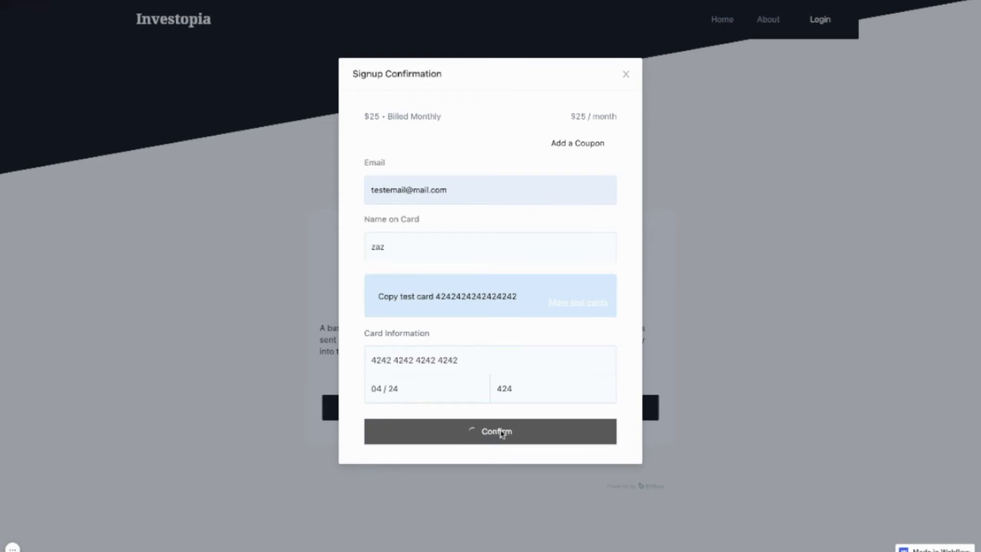
pyautogui.click(490, 431)
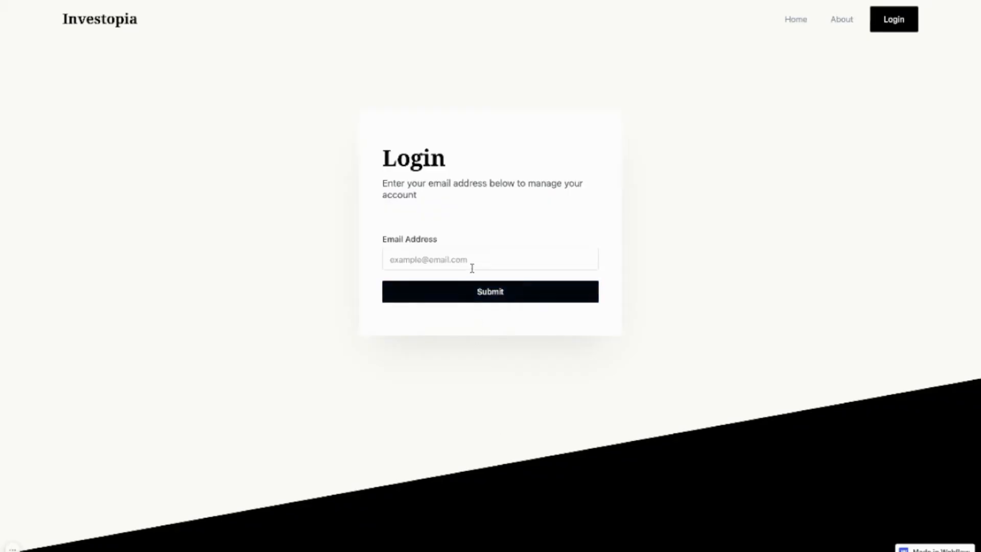
pyautogui.write('testemail@email.com')
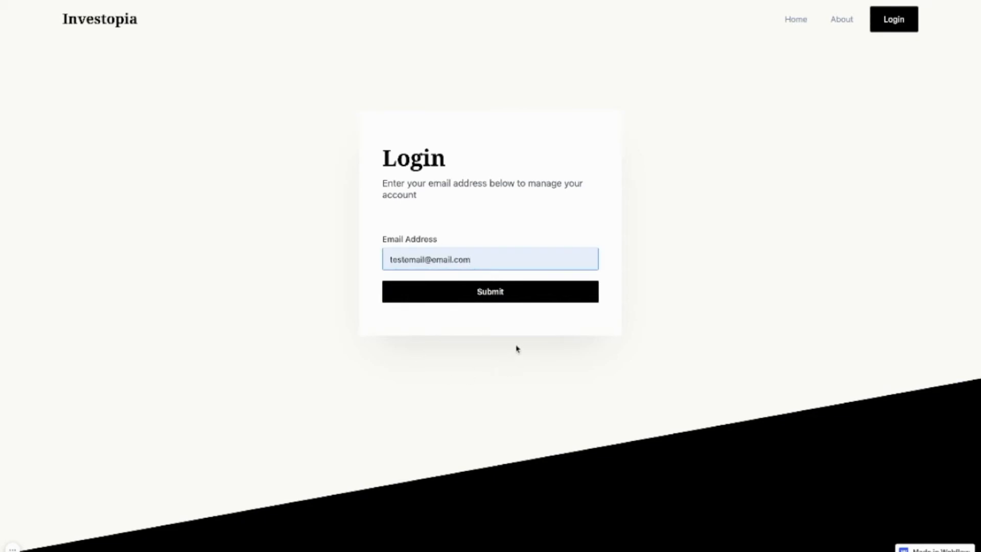
pyautogui.click(489, 292)
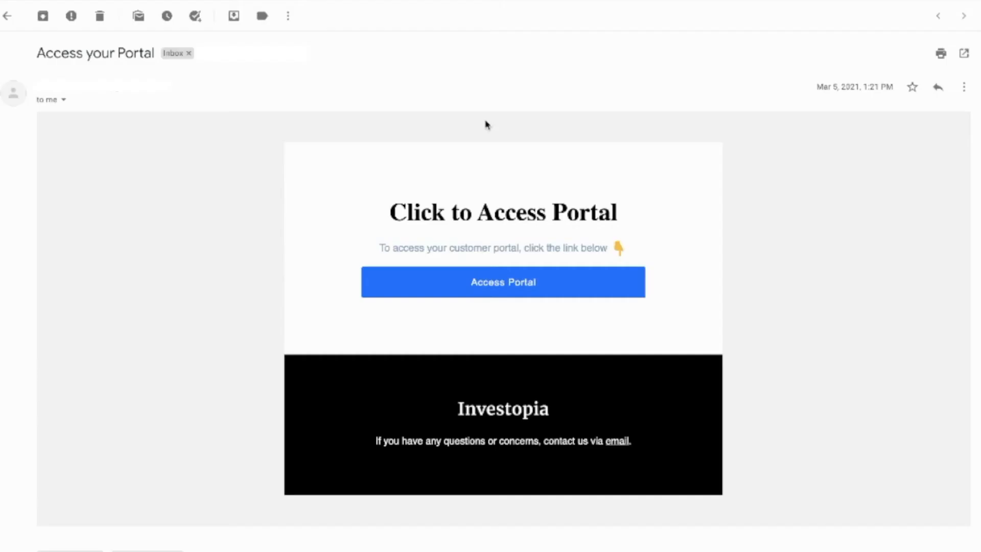
pyautogui.moveTo(495, 371)
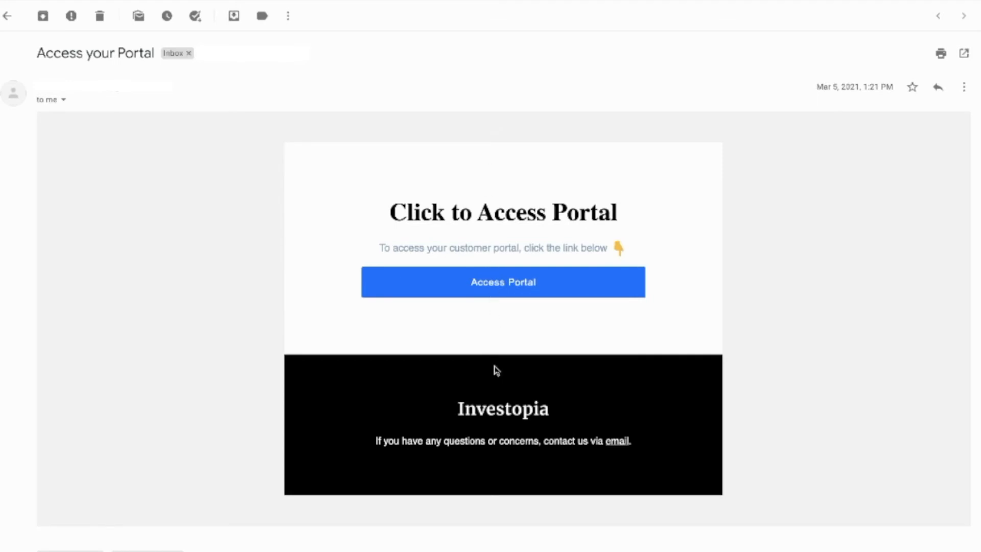
# Enter the customer portal from the 'Access your Portal' email and start a plan change.
pyautogui.click(503, 282)
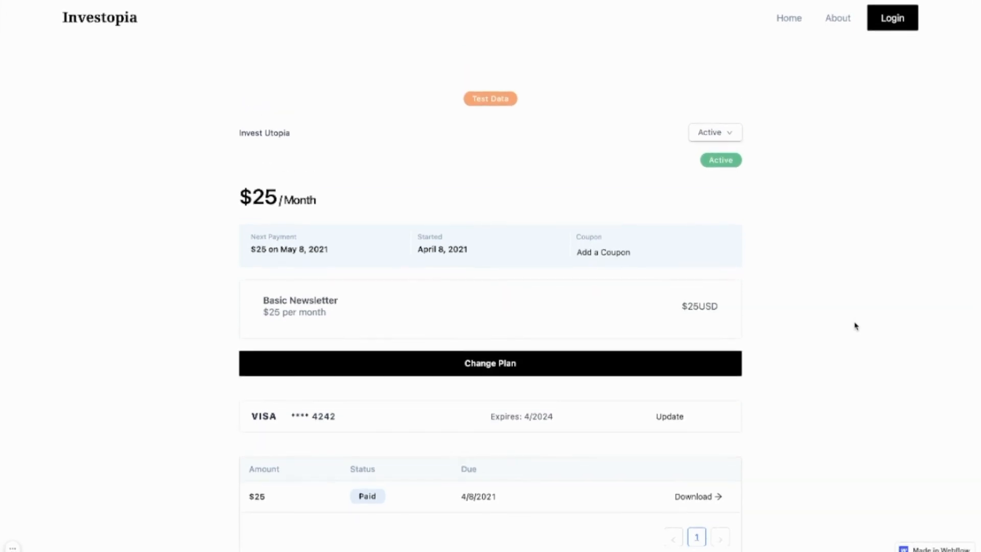
pyautogui.scroll(-3)
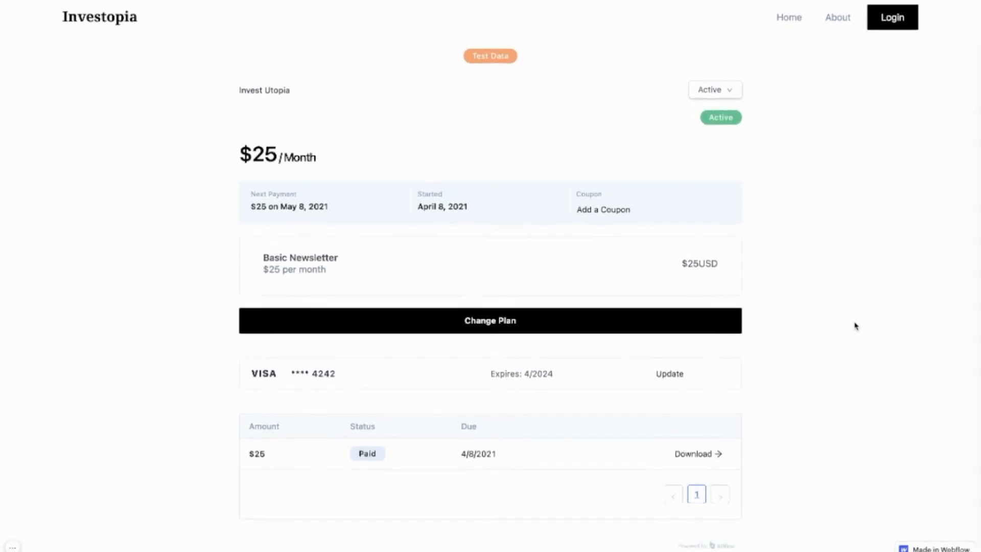
pyautogui.moveTo(504, 330)
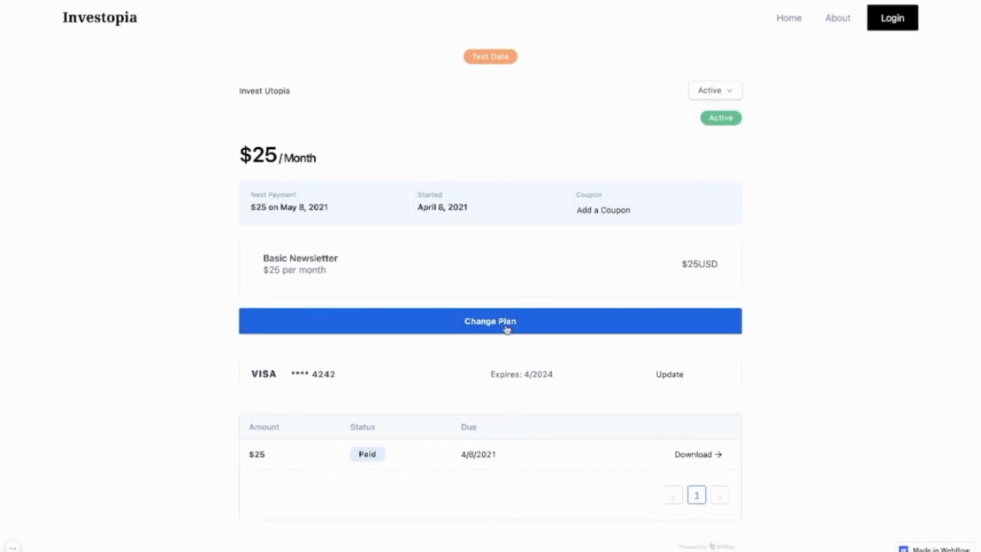
pyautogui.click(505, 320)
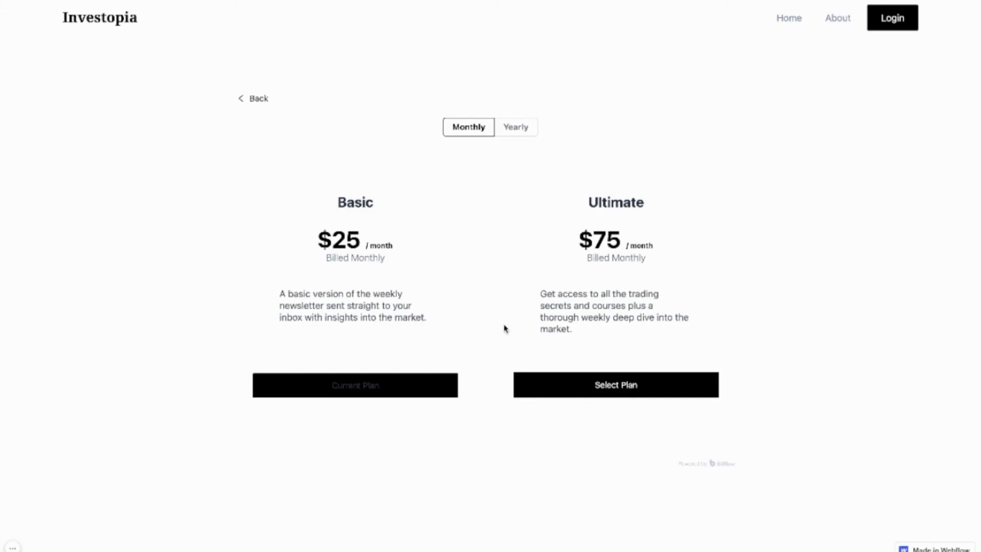
# Switch the subscription to the Ultimate Newsletter at $75/month and return to the portal overview.
pyautogui.click(615, 384)
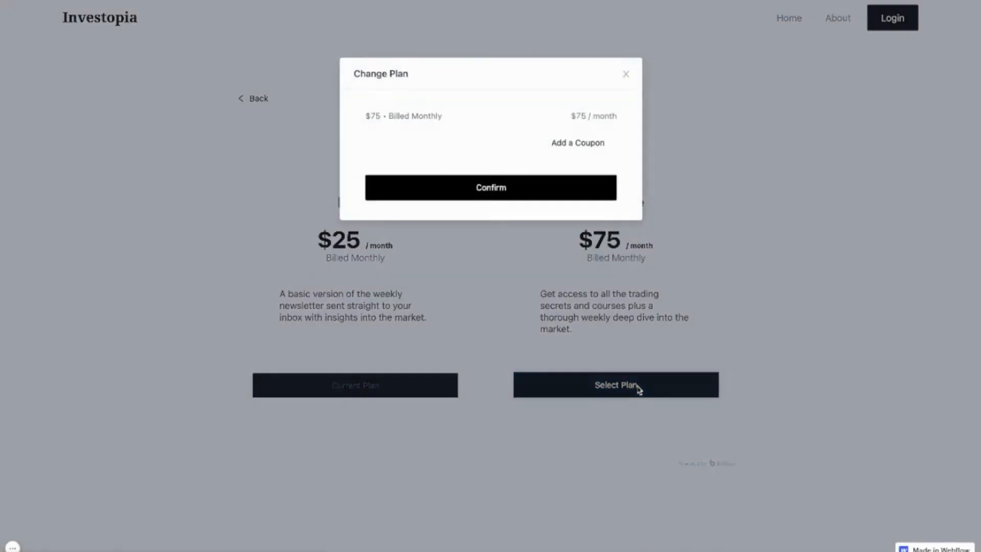
pyautogui.click(490, 187)
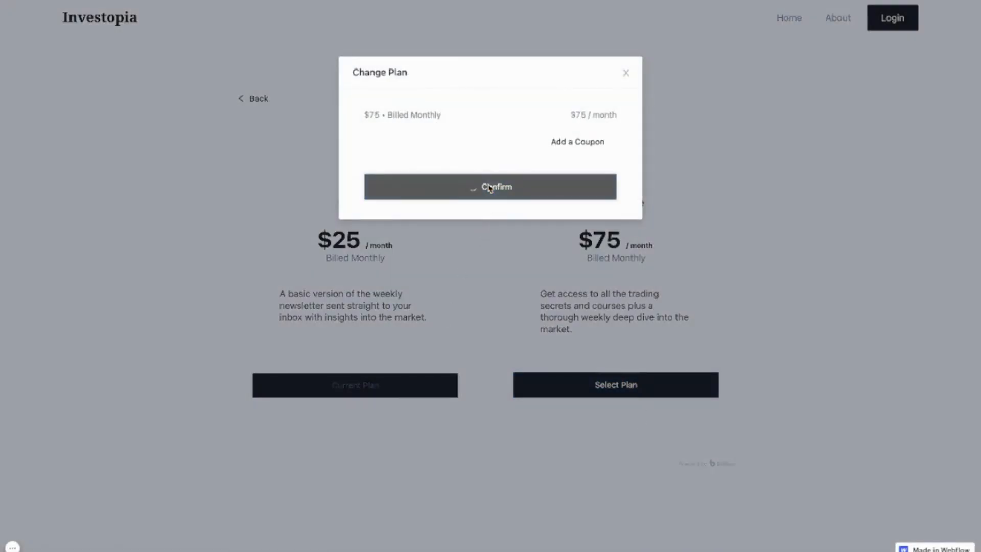
pyautogui.moveTo(491, 281)
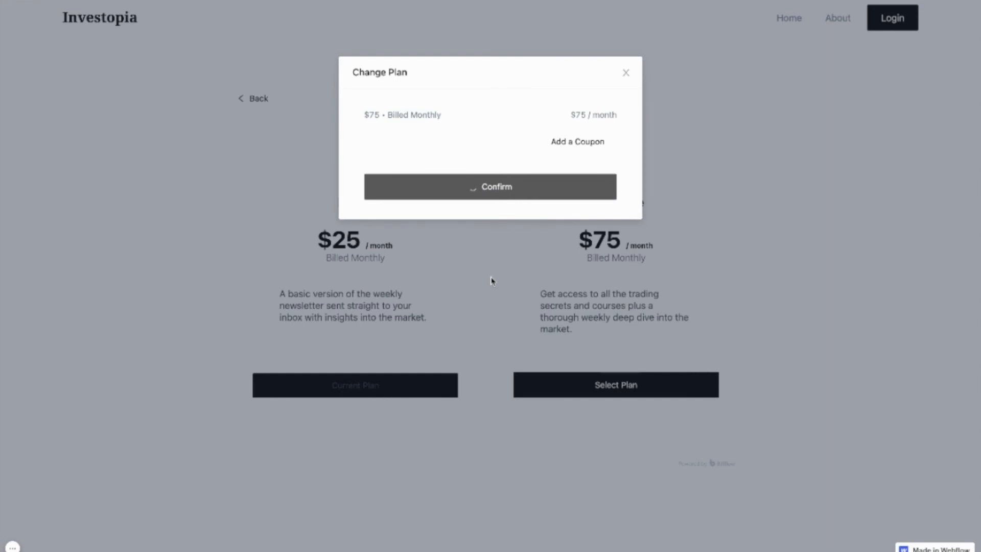
pyautogui.click(490, 186)
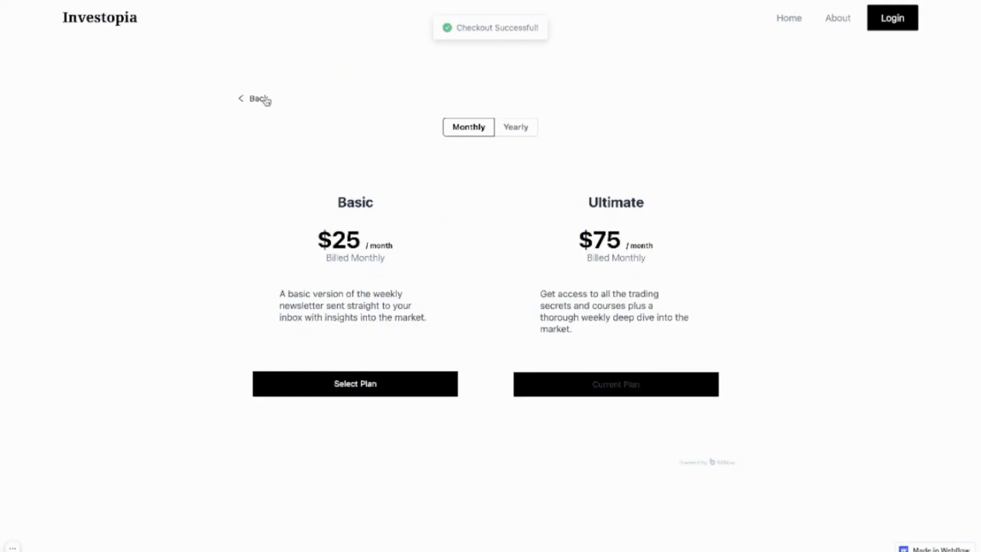
pyautogui.click(259, 99)
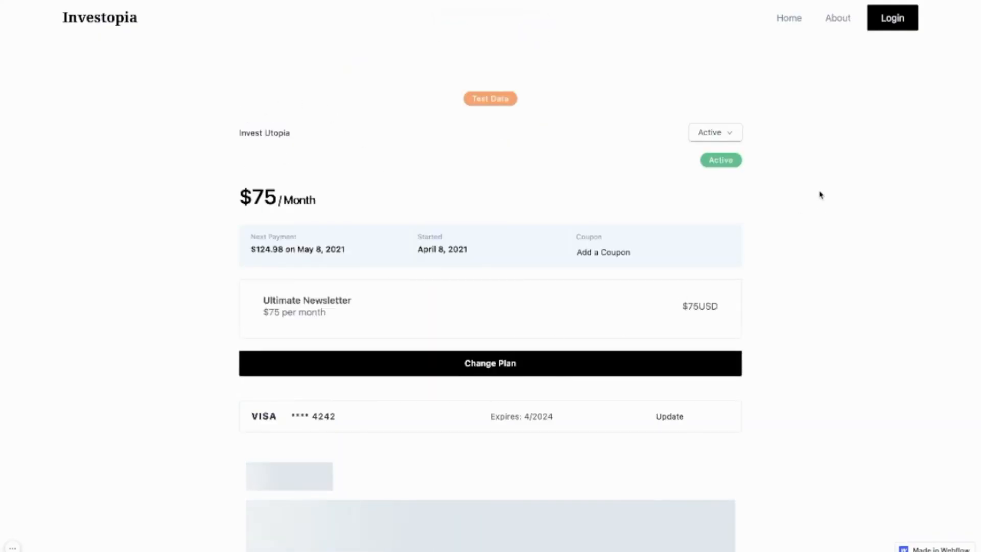